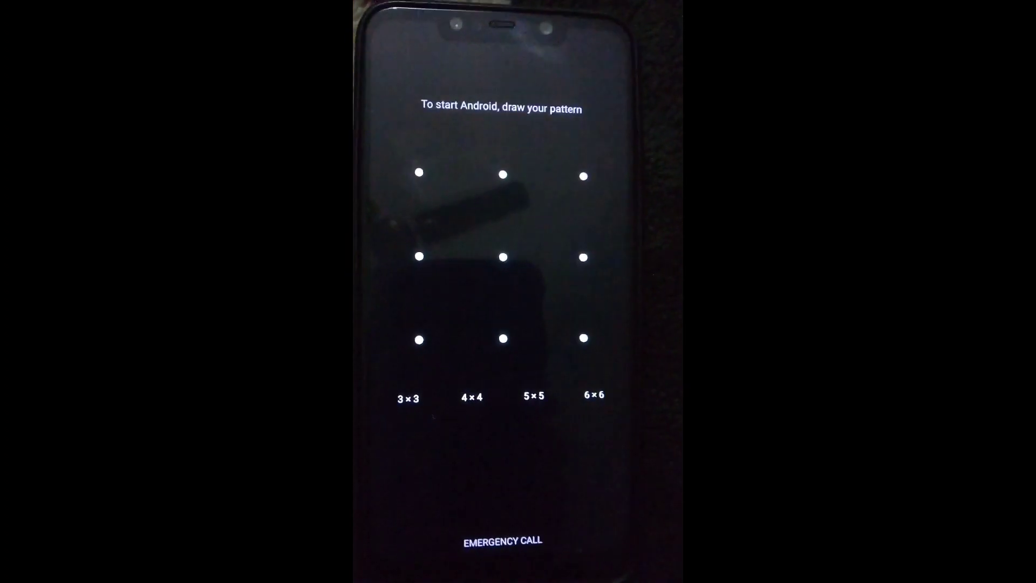
Step: Draw the unlock pattern to boot past the 'To start Android' screen
{"action": "left_click_drag", "start_coordinate": [583, 176], "coordinate": [583, 263]}
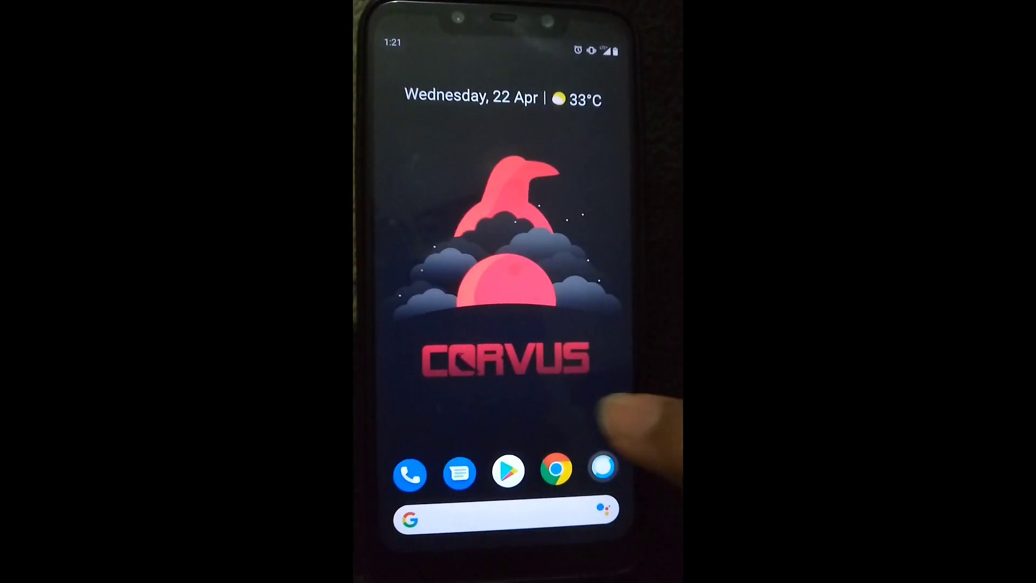
Step: Launch Google Play, return home, then launch the Phone app from the dock
{"action": "left_click", "coordinate": [556, 471]}
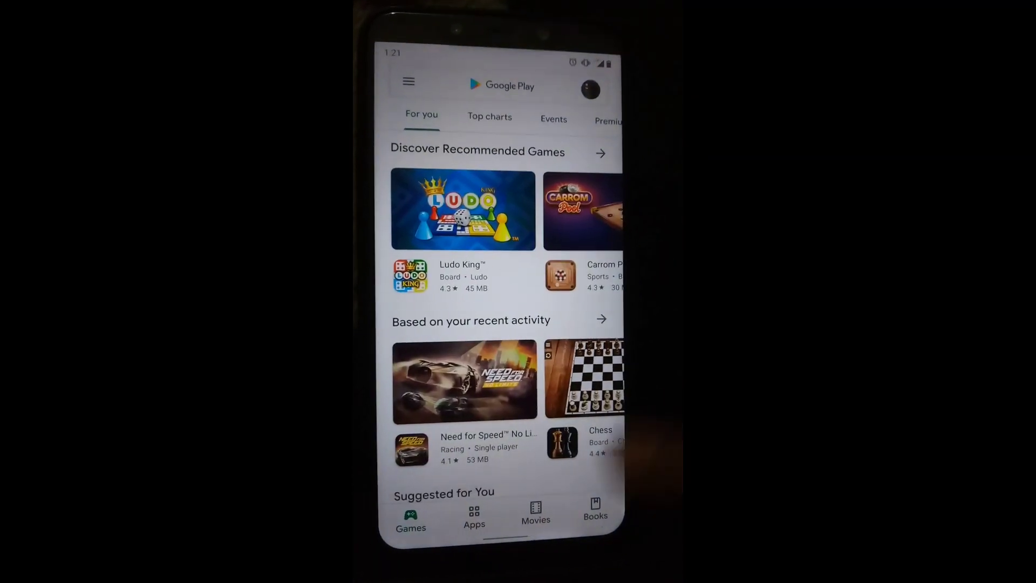
{"action": "key", "text": "home"}
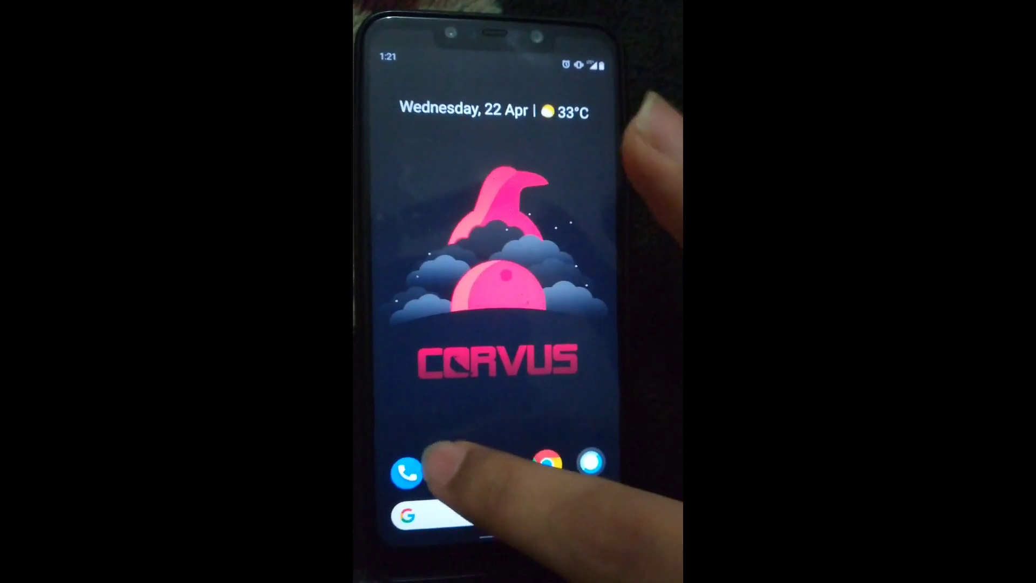
{"action": "left_click", "coordinate": [402, 459]}
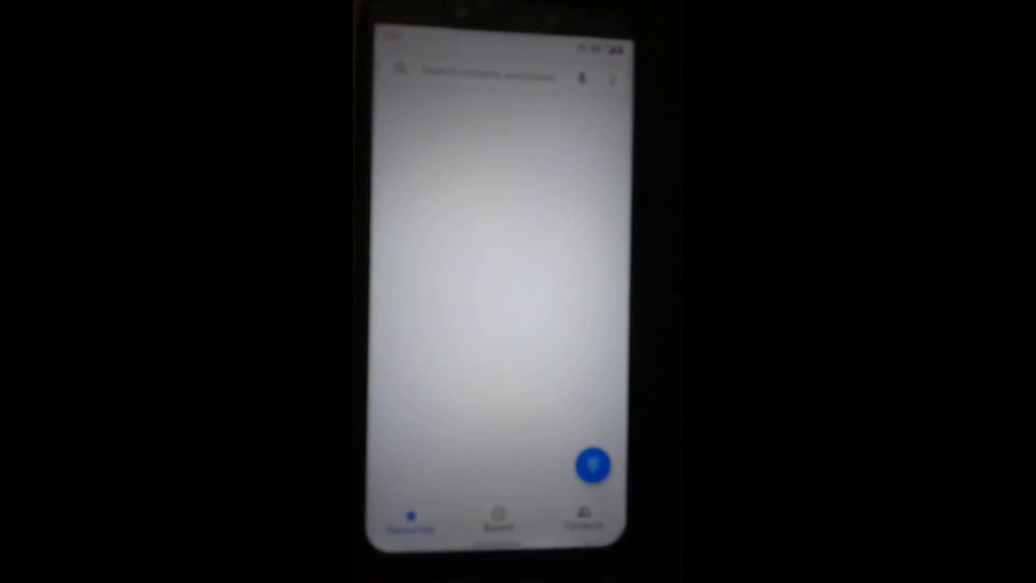
{"action": "key", "text": "Home"}
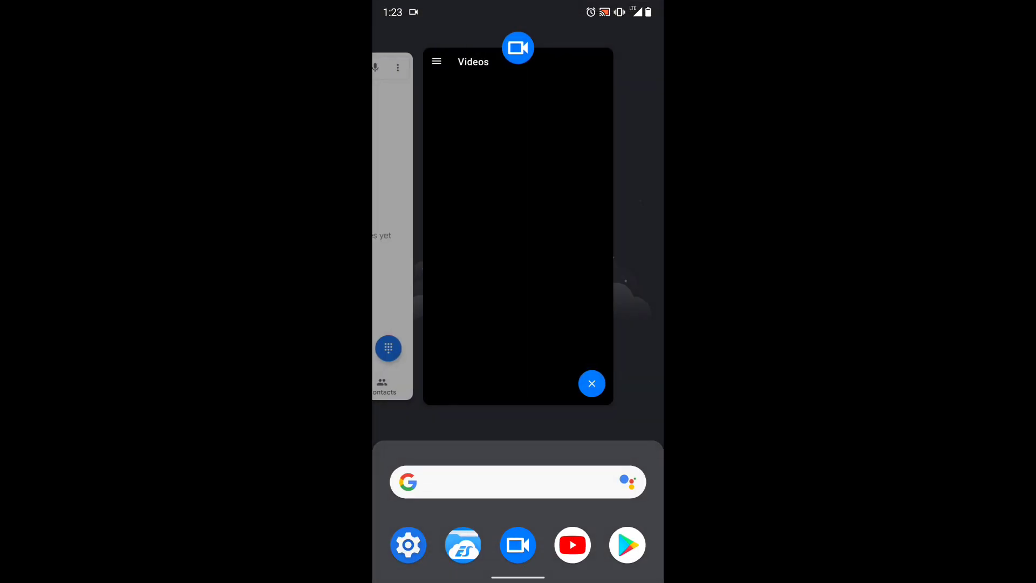
Step: Browse Raven's Lair Miscellaneous tweaks, then view the Android 10 version under About phone (POCO F1)
{"action": "left_click", "coordinate": [591, 383]}
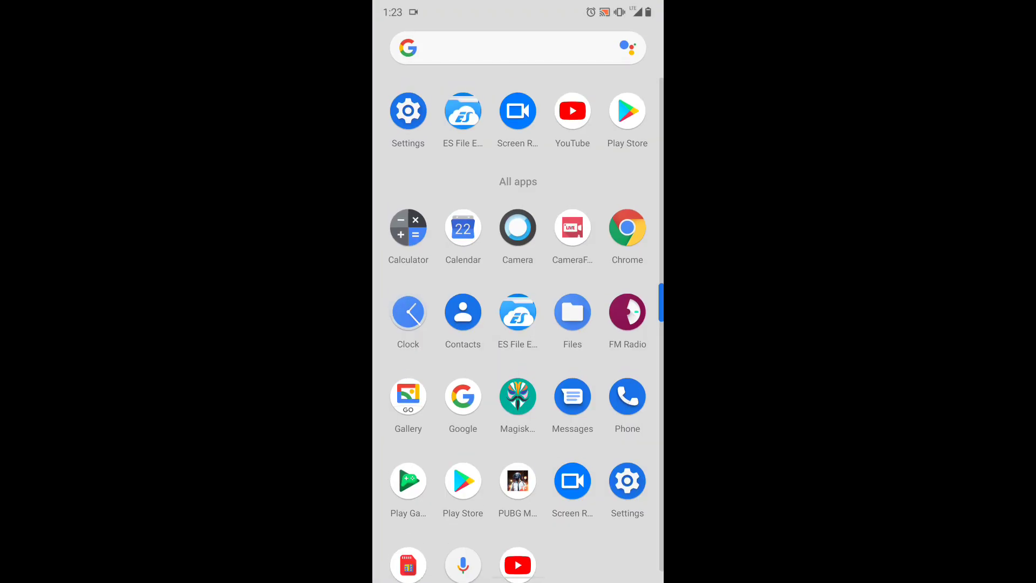
{"action": "left_click", "coordinate": [408, 110]}
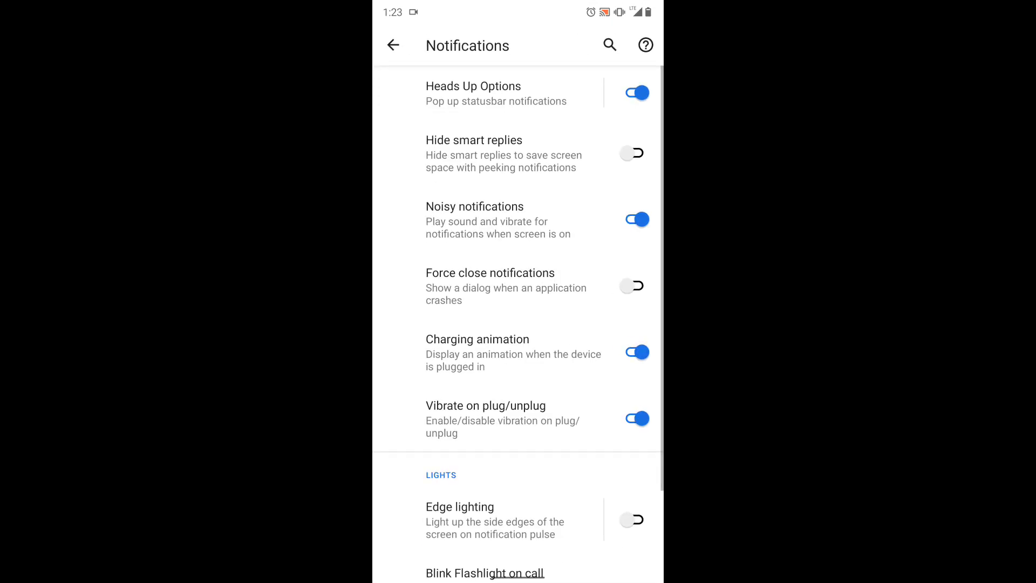
{"action": "left_click", "coordinate": [392, 45]}
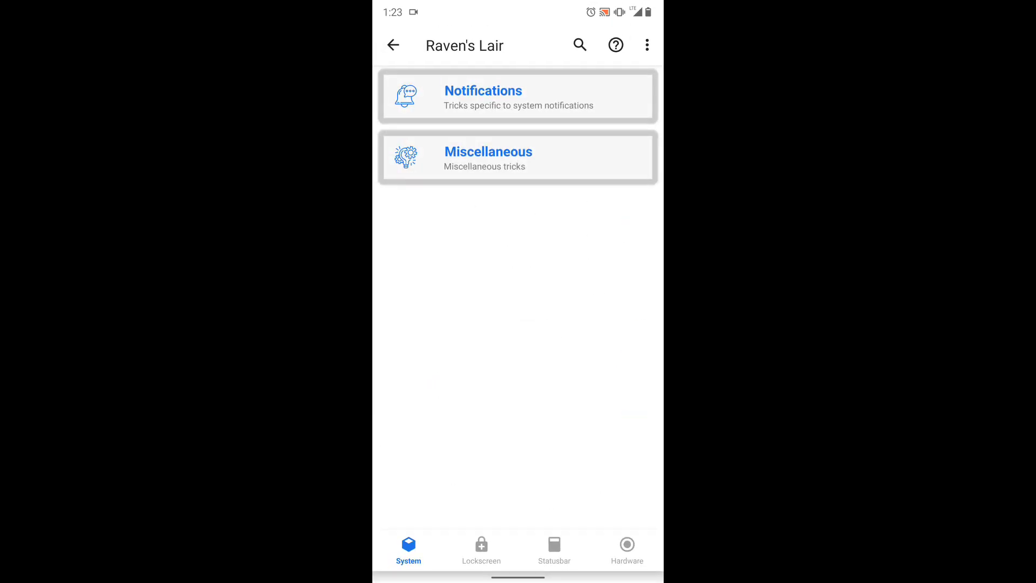
{"action": "left_click", "coordinate": [488, 157]}
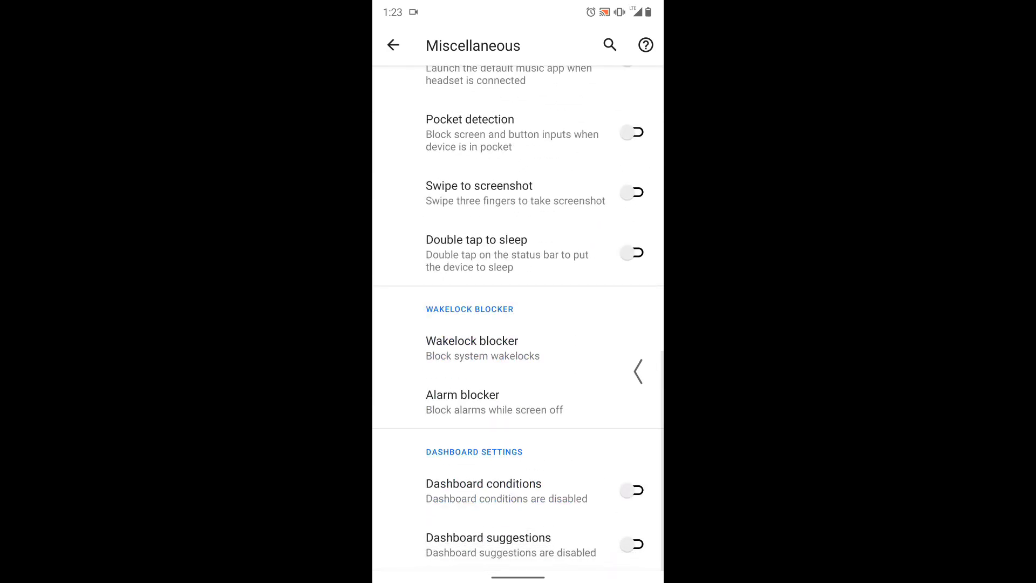
{"action": "left_click", "coordinate": [394, 45]}
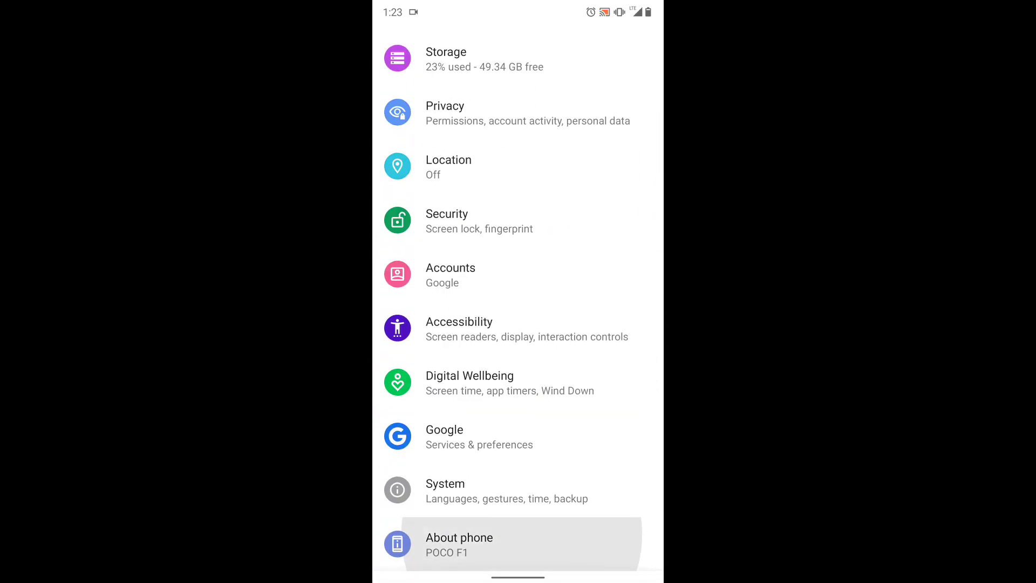
{"action": "left_click", "coordinate": [458, 543]}
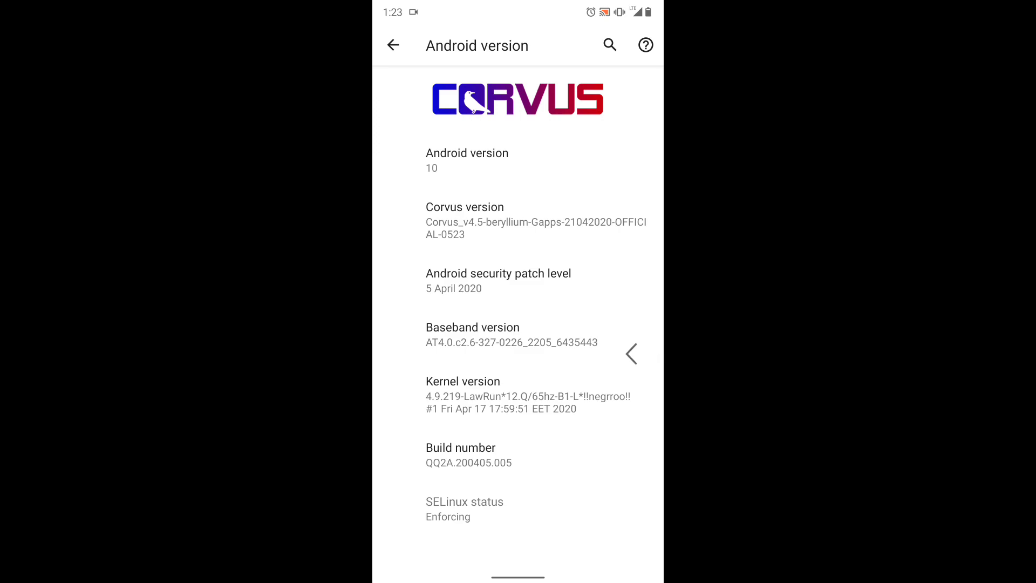
{"action": "left_click", "coordinate": [391, 45]}
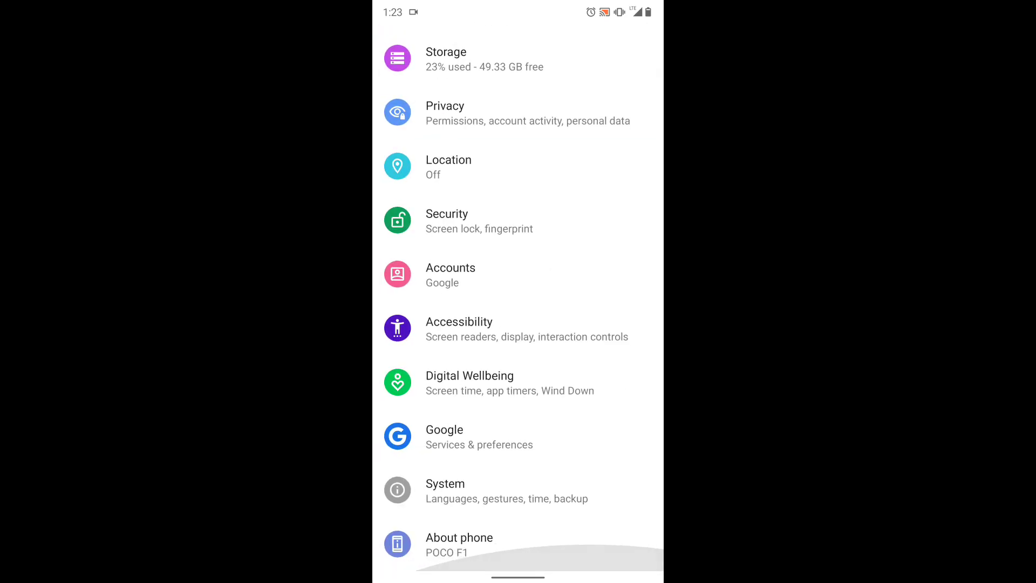
Step: Run a passing SafetyNet check in Magisk Manager and list modules, showing PAWA9N'S THERMAL V3
{"action": "key", "text": "Home"}
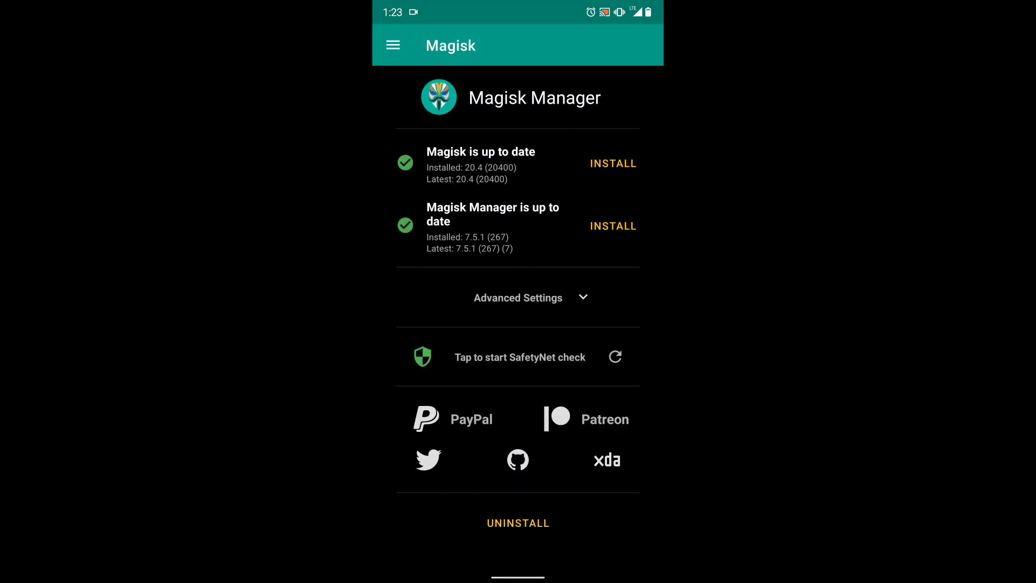
{"action": "left_click", "coordinate": [518, 356]}
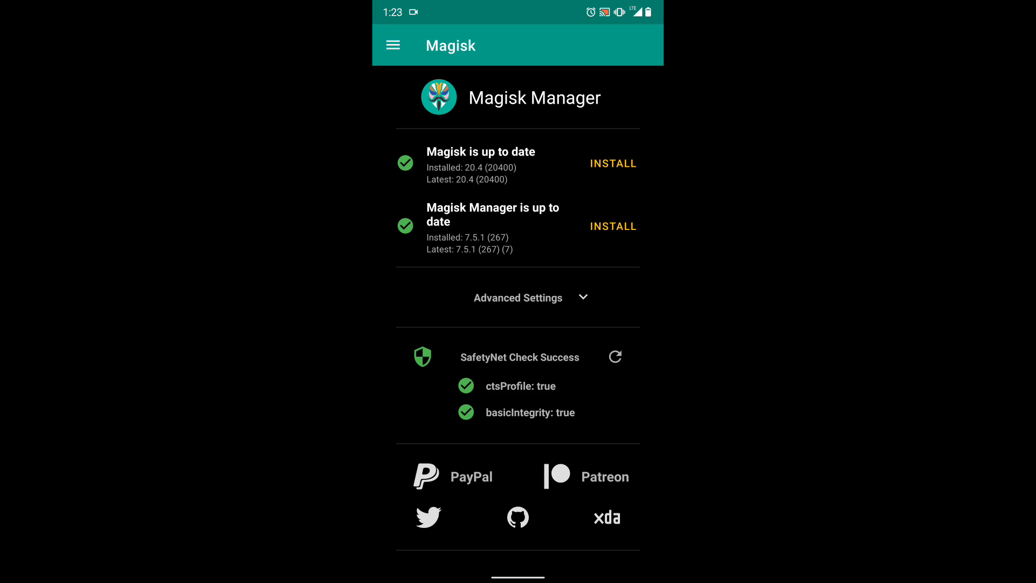
{"action": "left_click", "coordinate": [393, 45]}
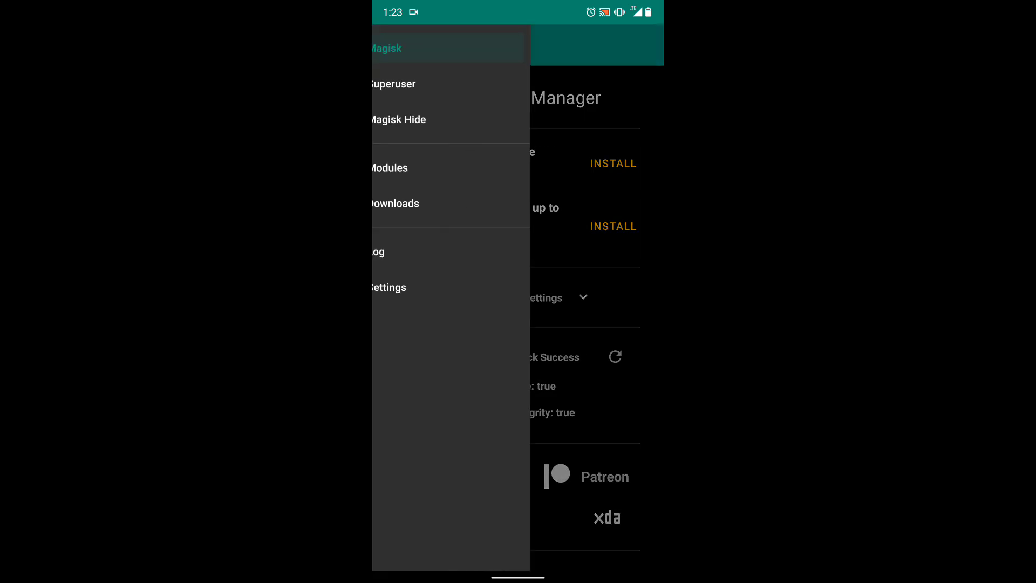
{"action": "left_click", "coordinate": [388, 167]}
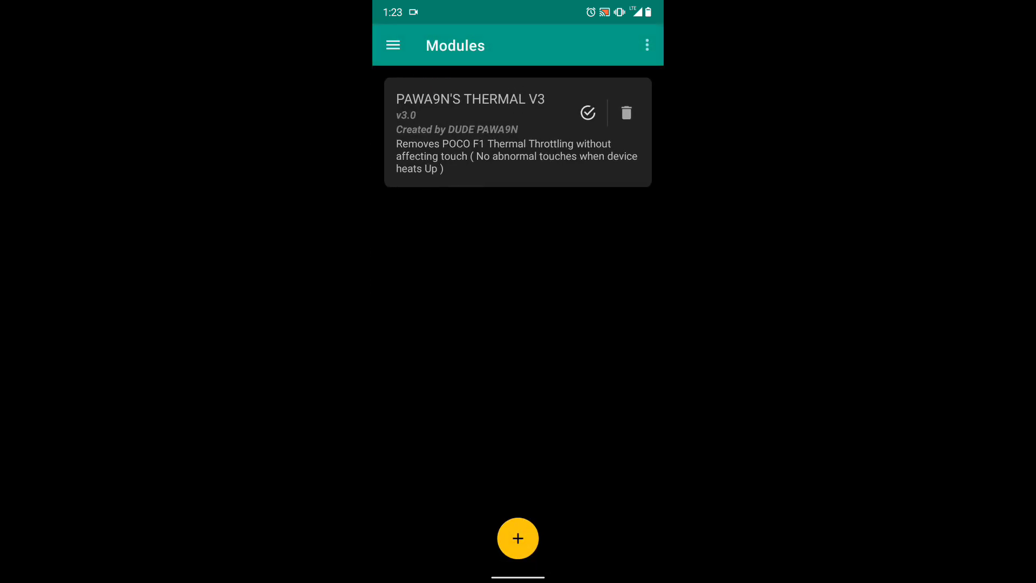